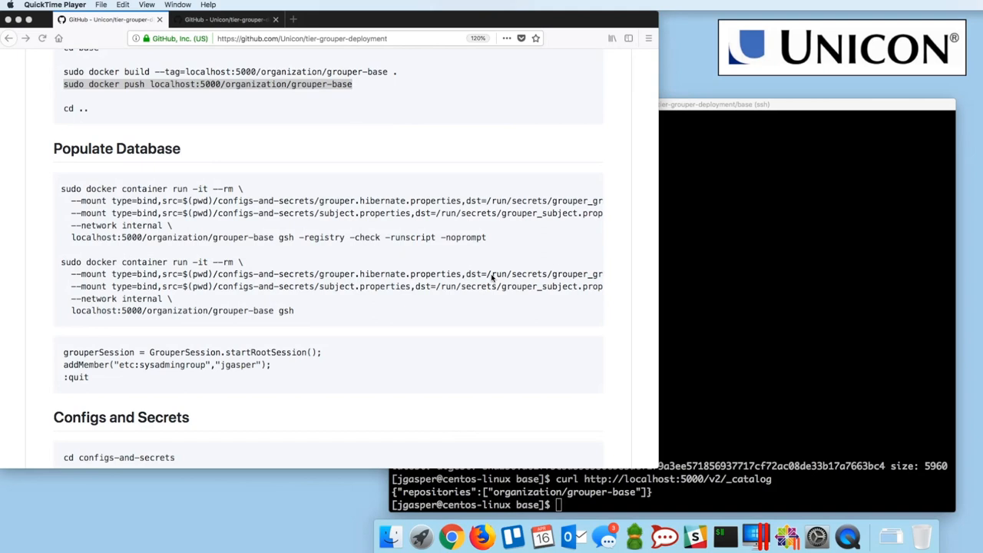
{"action": "mouse_move", "coordinate": [351, 253]}
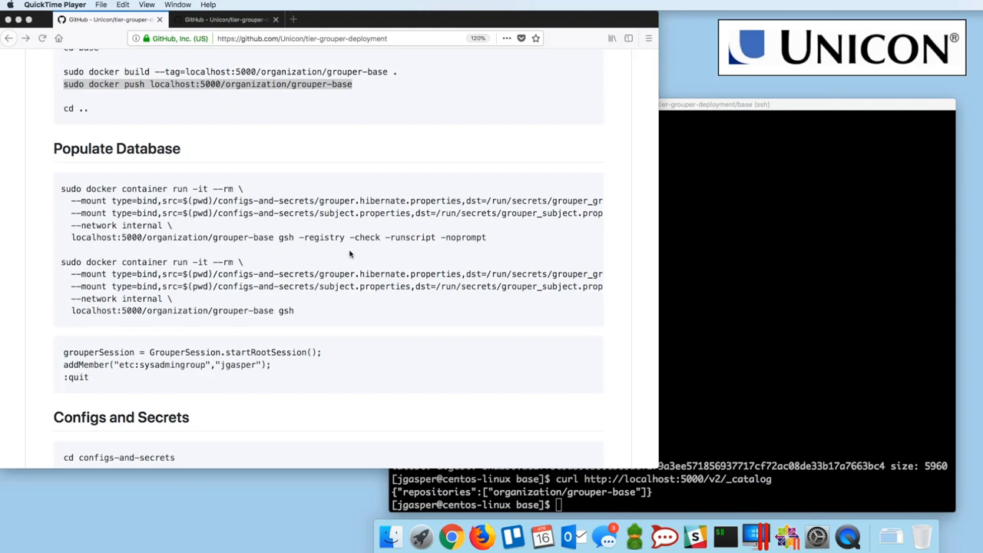
{"action": "mouse_move", "coordinate": [235, 224]}
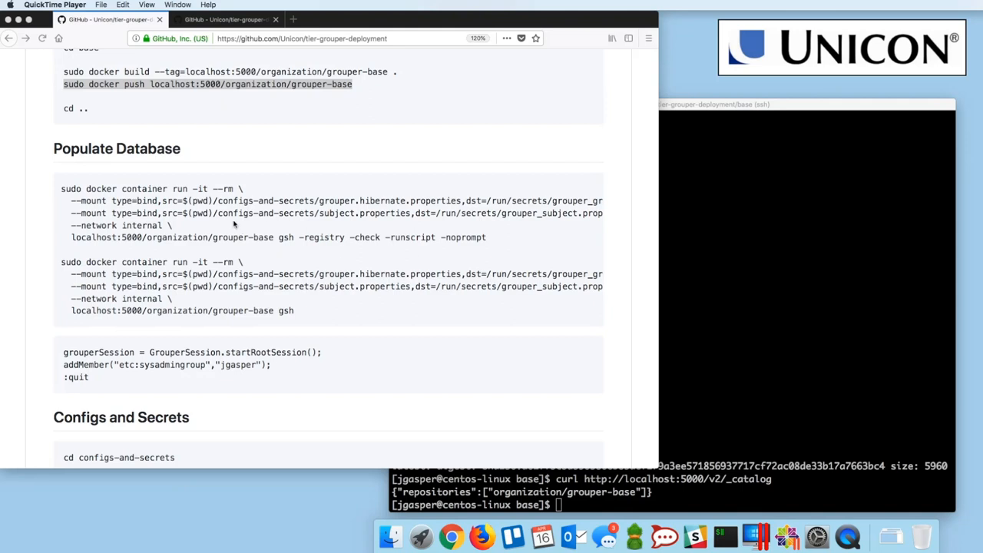
{"action": "mouse_move", "coordinate": [92, 191]}
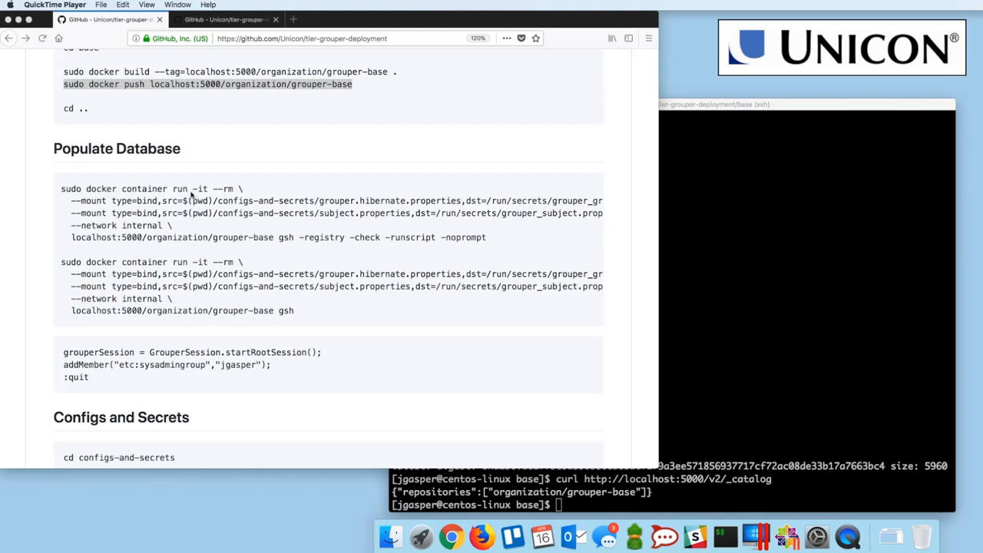
{"action": "mouse_move", "coordinate": [190, 195]}
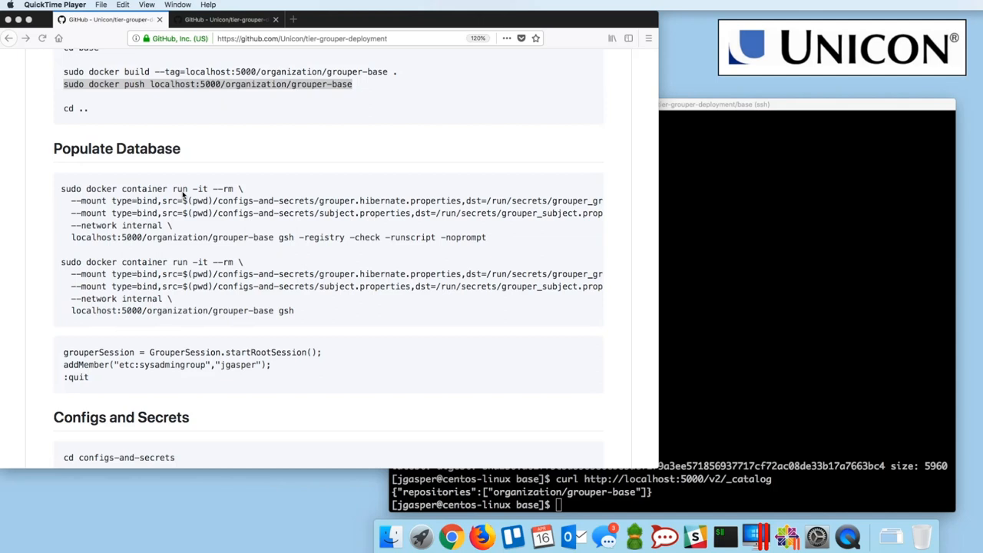
{"action": "mouse_move", "coordinate": [281, 239]}
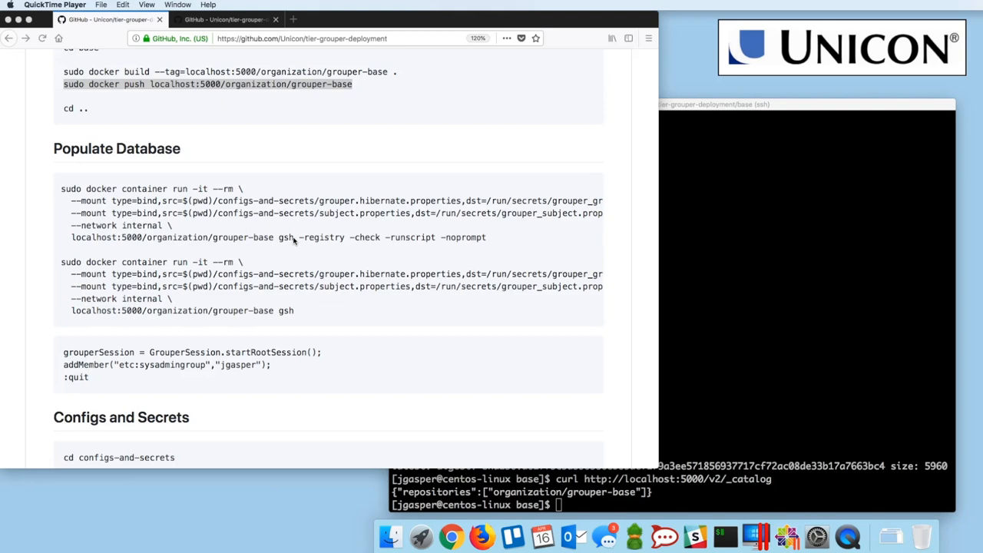
{"action": "mouse_move", "coordinate": [196, 192]}
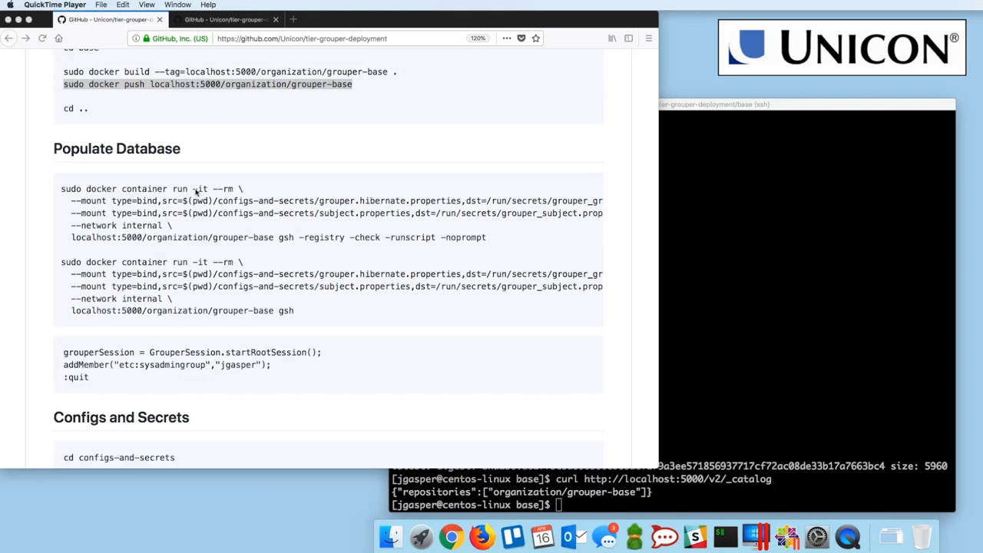
{"action": "mouse_move", "coordinate": [204, 190]}
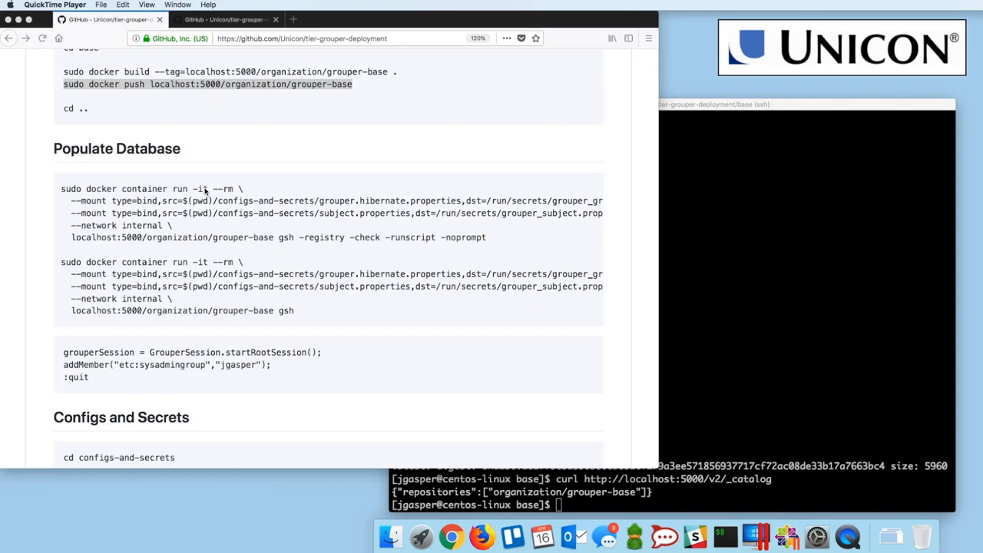
{"action": "mouse_move", "coordinate": [209, 191]}
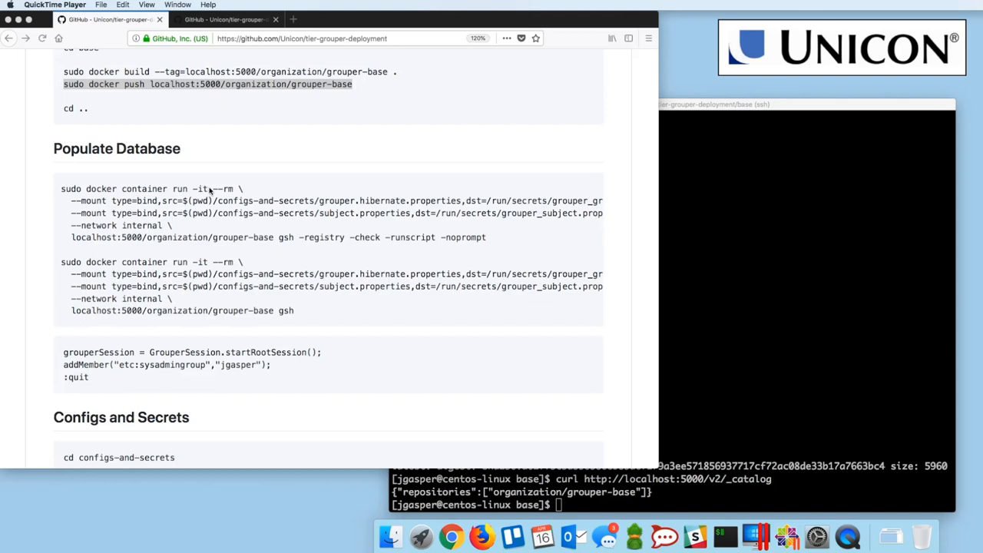
{"action": "mouse_move", "coordinate": [219, 191]}
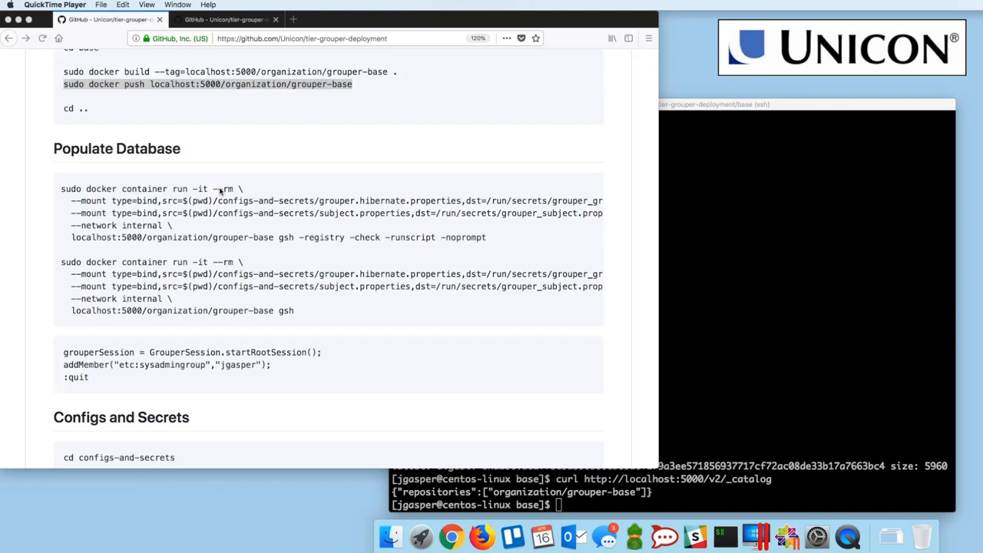
{"action": "mouse_move", "coordinate": [141, 198]}
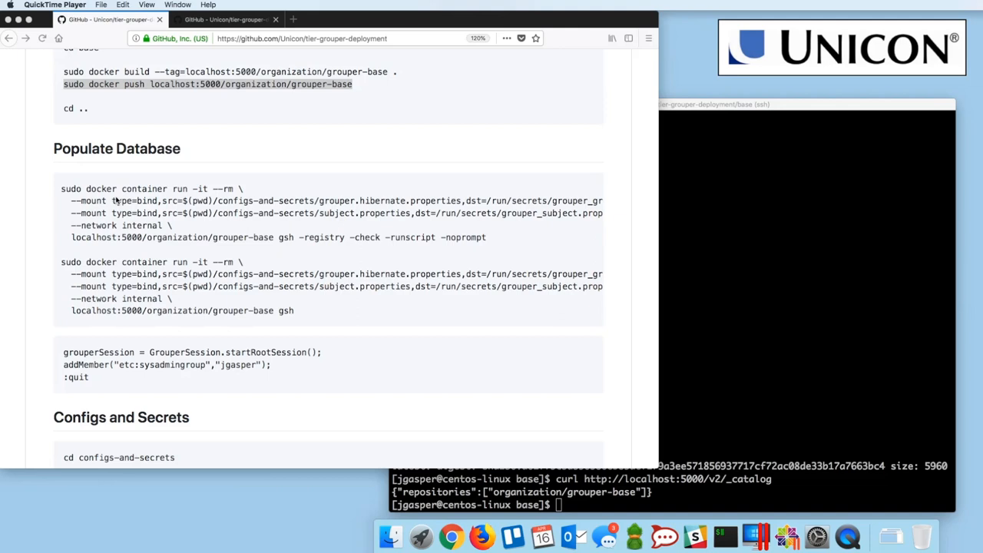
{"action": "mouse_move", "coordinate": [126, 201]}
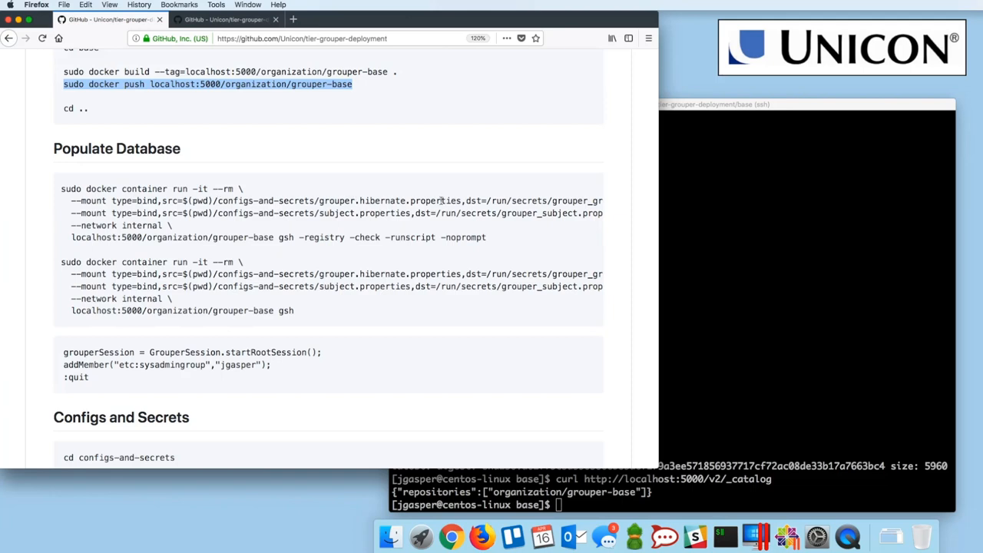
Highlight the gsh command and 'grouper' in the grouperSession line of the first run.
{"action": "scroll", "scroll_direction": "right", "scroll_amount": 3}
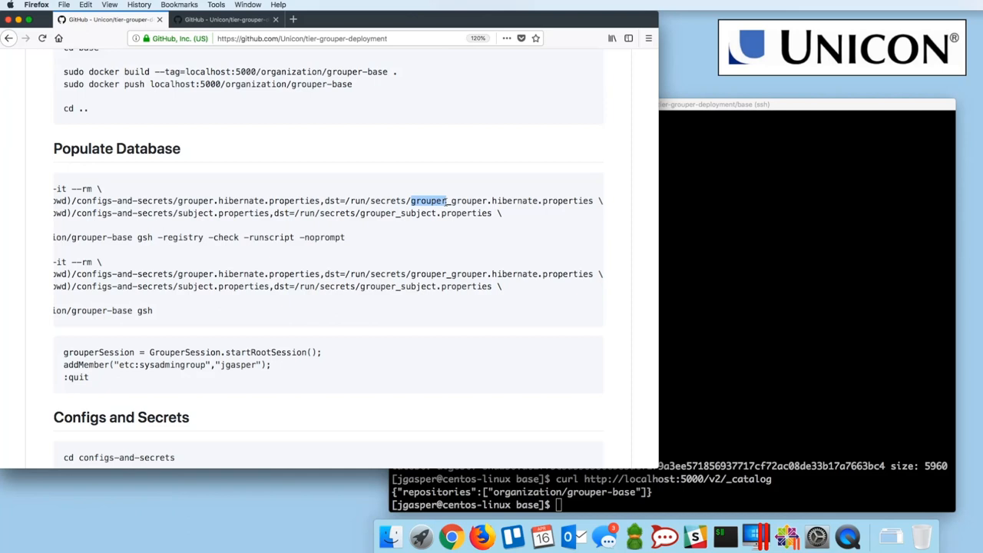
{"action": "mouse_move", "coordinate": [169, 214]}
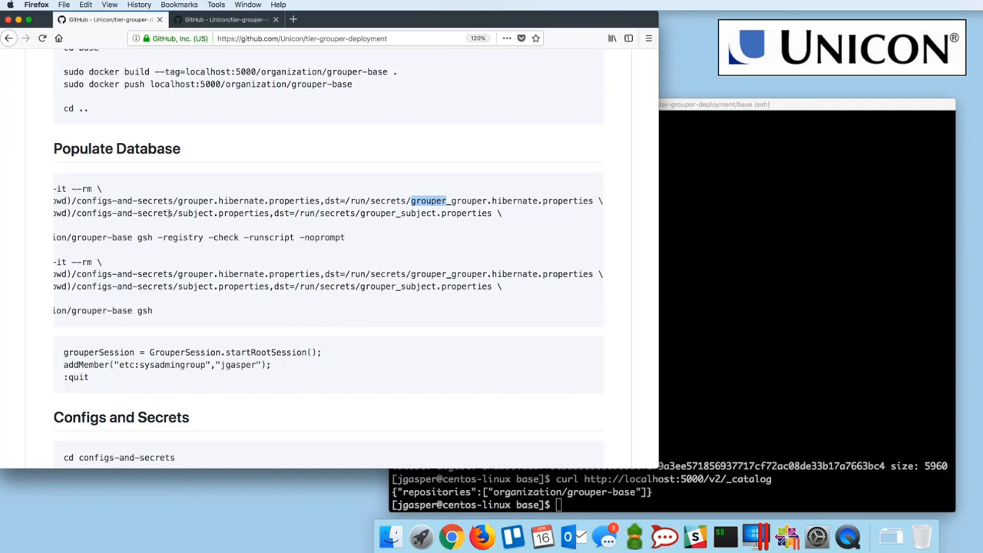
{"action": "mouse_move", "coordinate": [226, 201]}
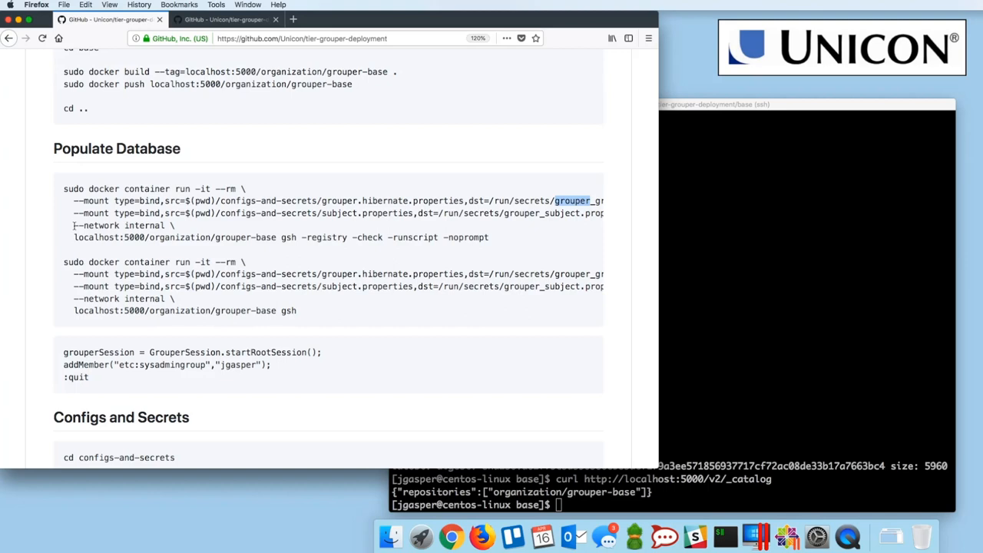
{"action": "mouse_move", "coordinate": [97, 234]}
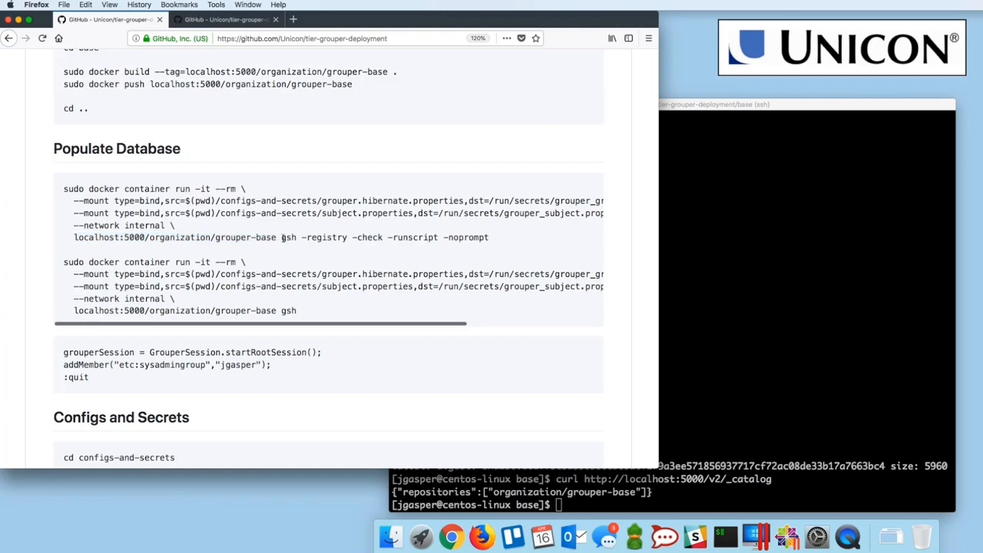
{"action": "double_click", "coordinate": [290, 236]}
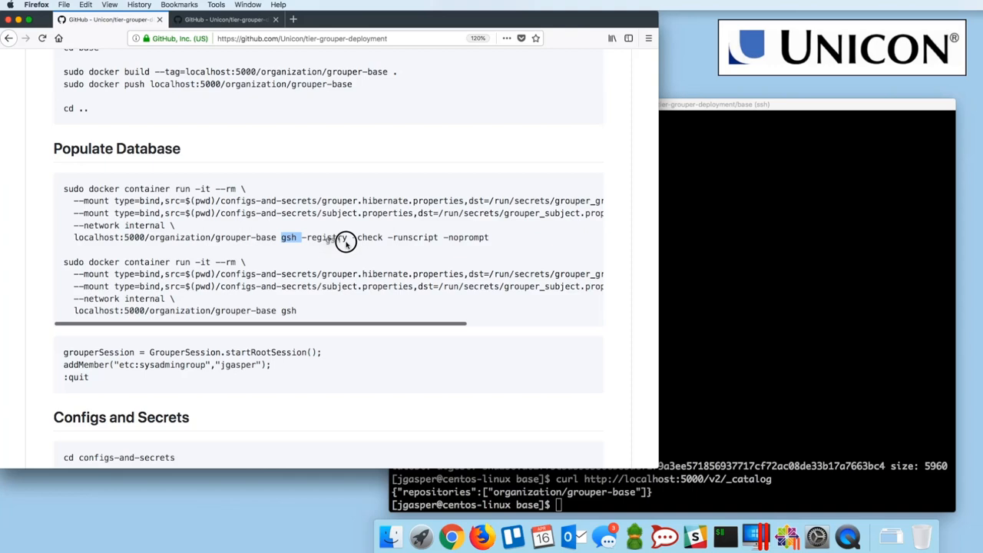
{"action": "left_click_drag", "start_coordinate": [281, 238], "coordinate": [392, 238]}
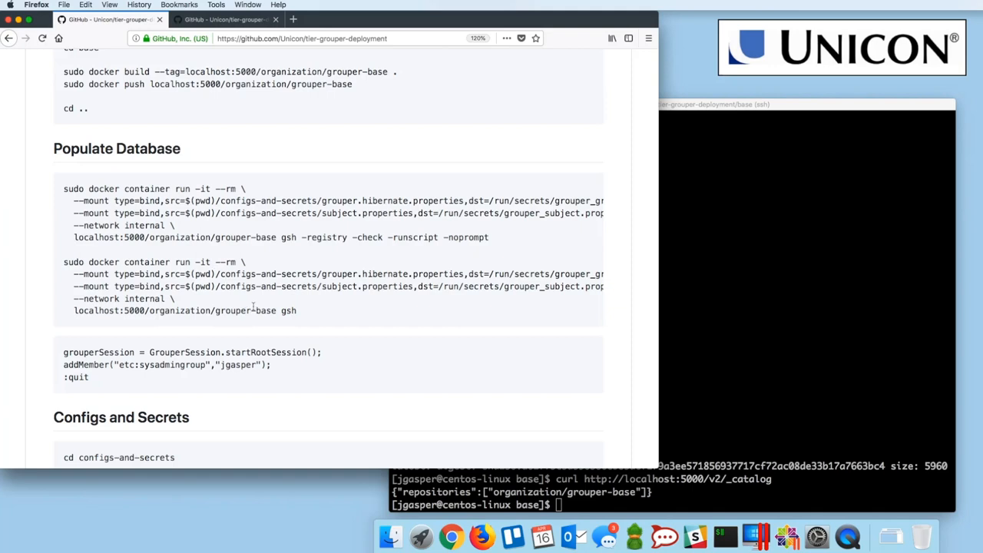
{"action": "double_click", "coordinate": [288, 310]}
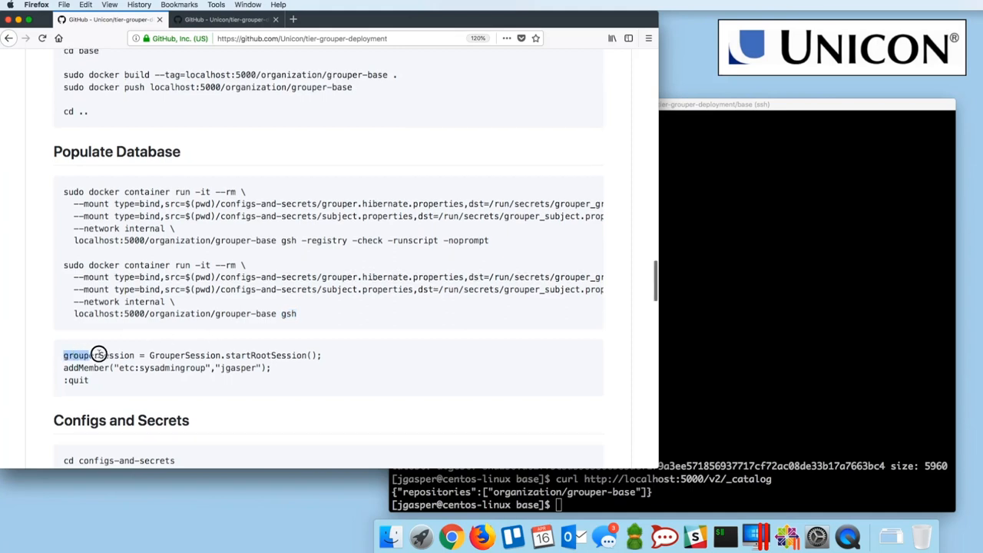
{"action": "left_click_drag", "start_coordinate": [98, 355], "coordinate": [265, 355]}
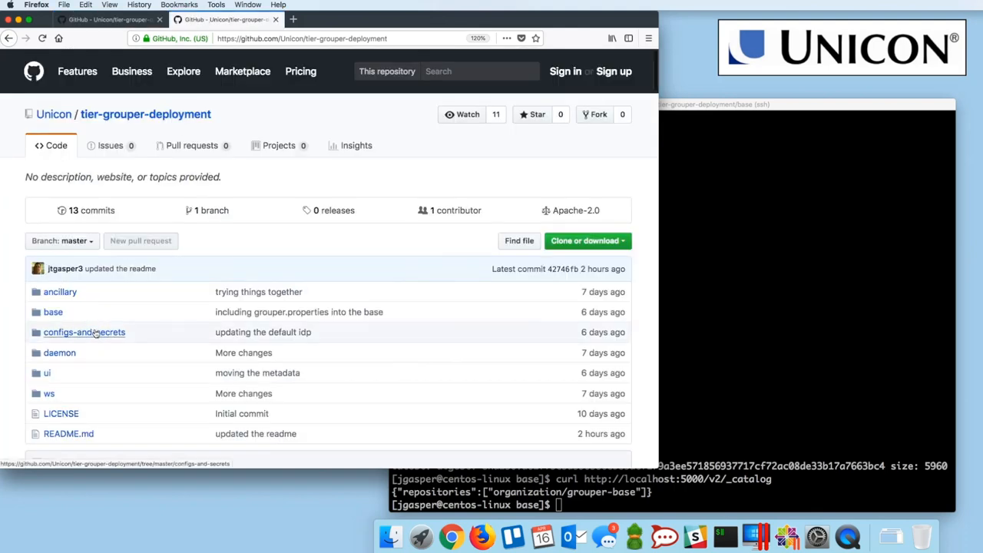
Open the configs-and-secrets folder to see grouper.hibernate.properties, subject.properties and other files.
{"action": "left_click", "coordinate": [83, 331]}
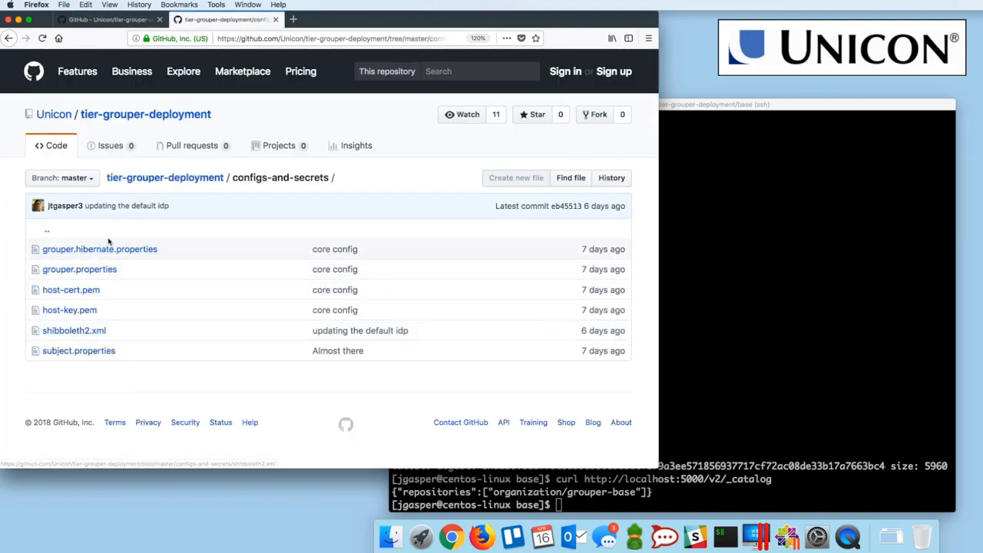
{"action": "mouse_move", "coordinate": [78, 351]}
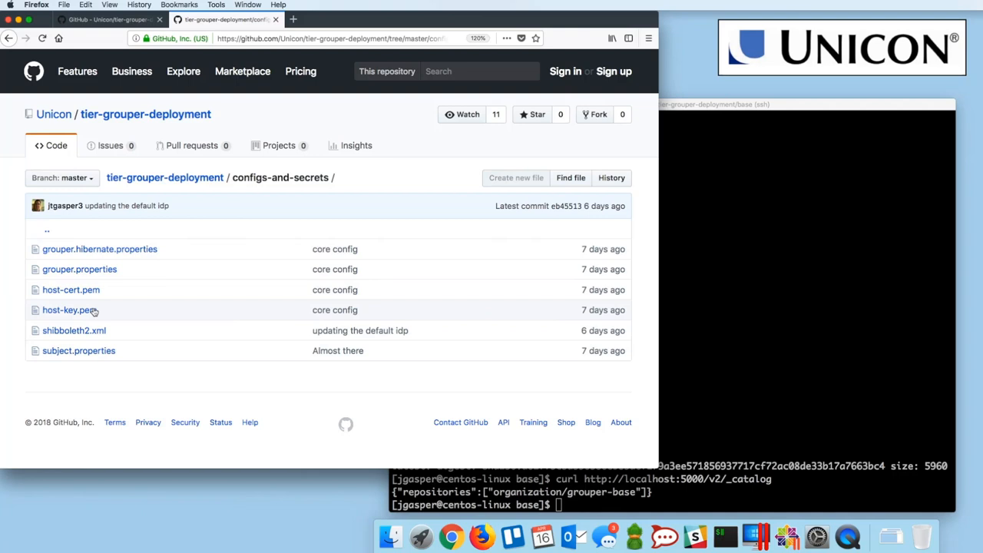
{"action": "mouse_move", "coordinate": [74, 330]}
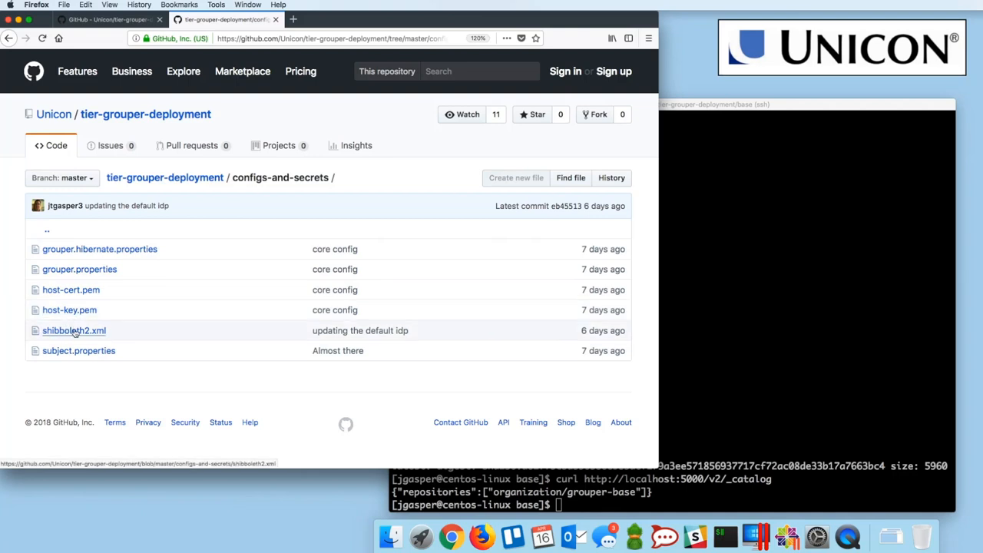
{"action": "mouse_move", "coordinate": [74, 330]}
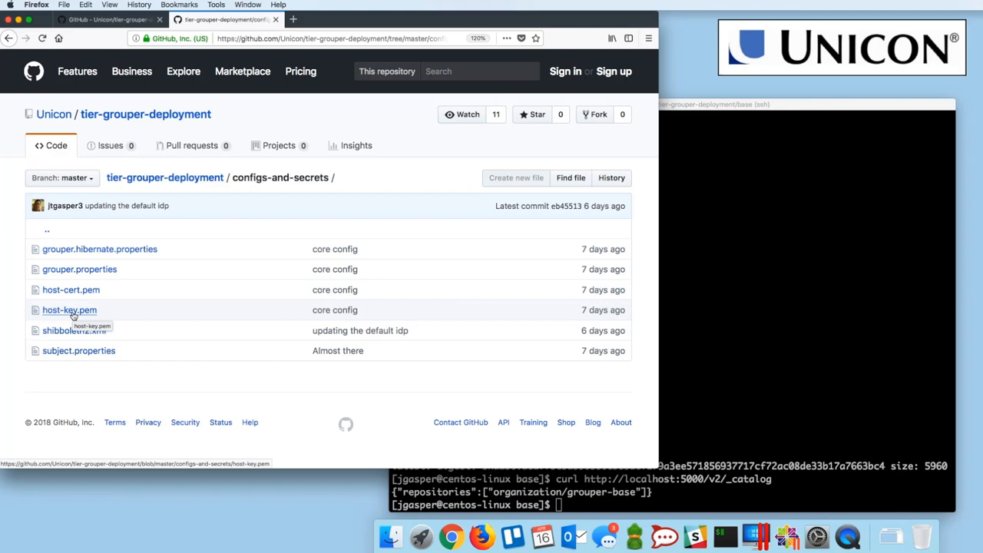
{"action": "mouse_move", "coordinate": [73, 300]}
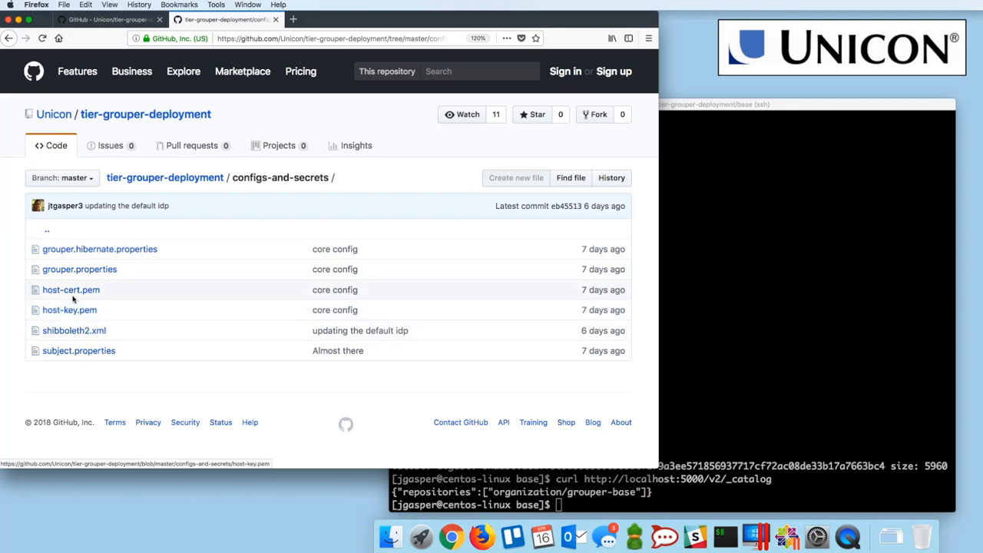
{"action": "mouse_move", "coordinate": [79, 351]}
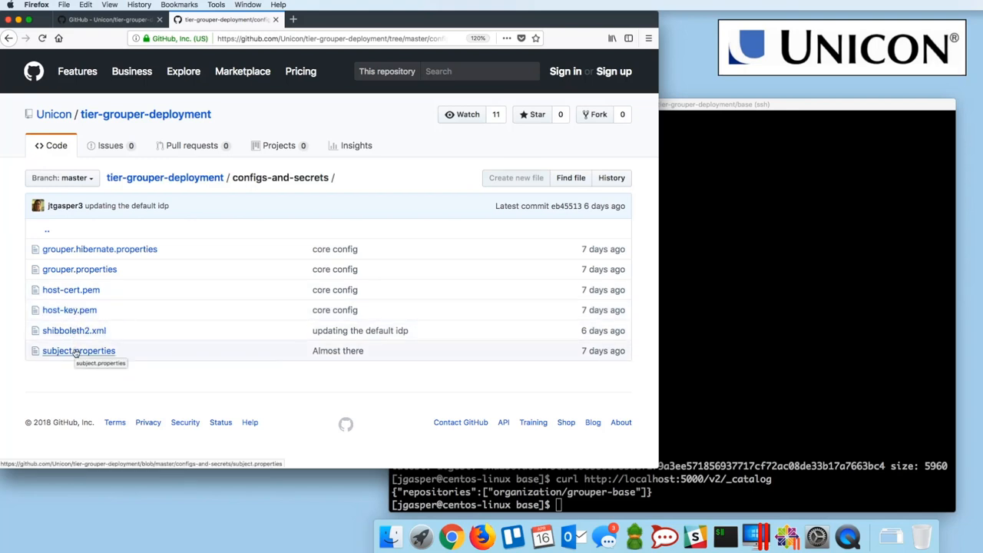
{"action": "mouse_move", "coordinate": [100, 249]}
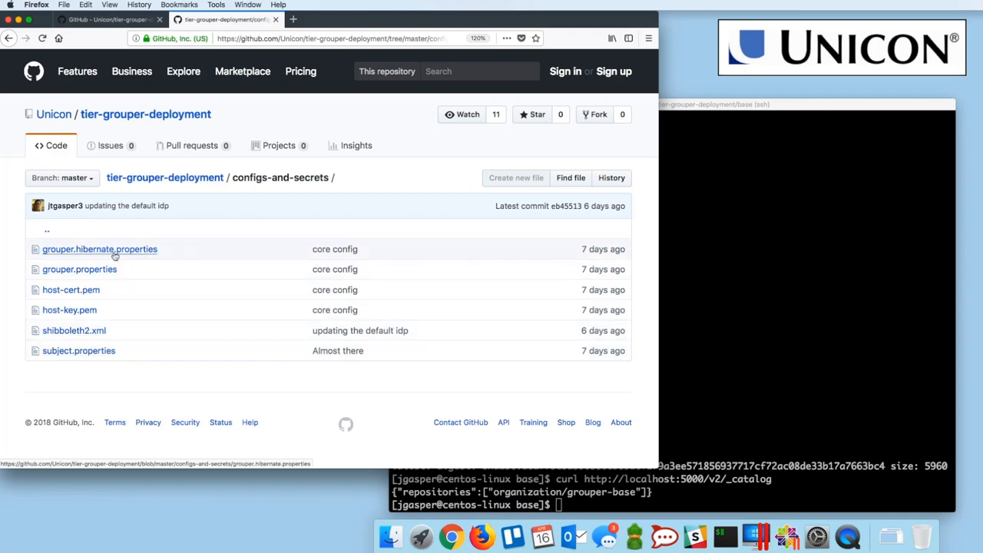
Inspect the anc_db host in grouper.hibernate.properties' URL, then return to the folder listing.
{"action": "left_click", "coordinate": [99, 249]}
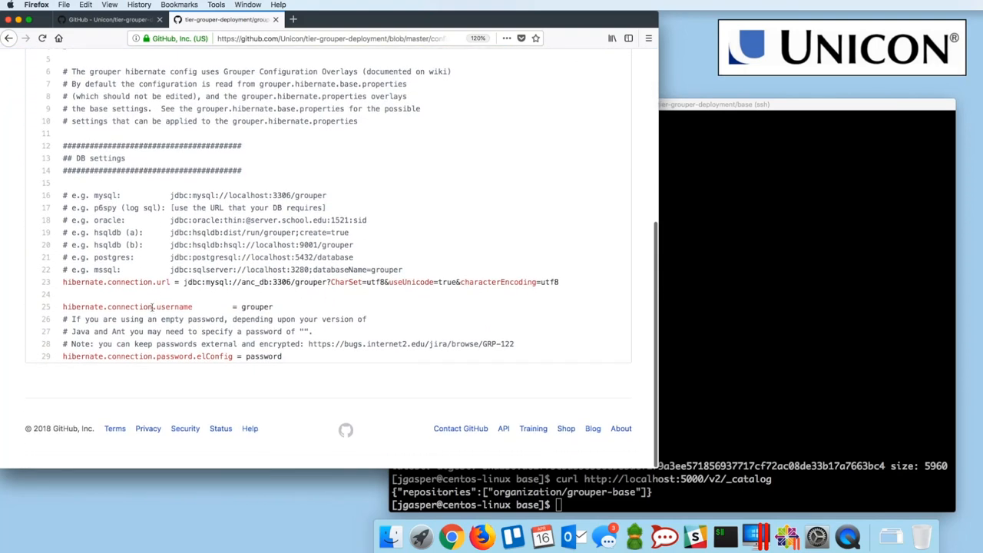
{"action": "double_click", "coordinate": [254, 282]}
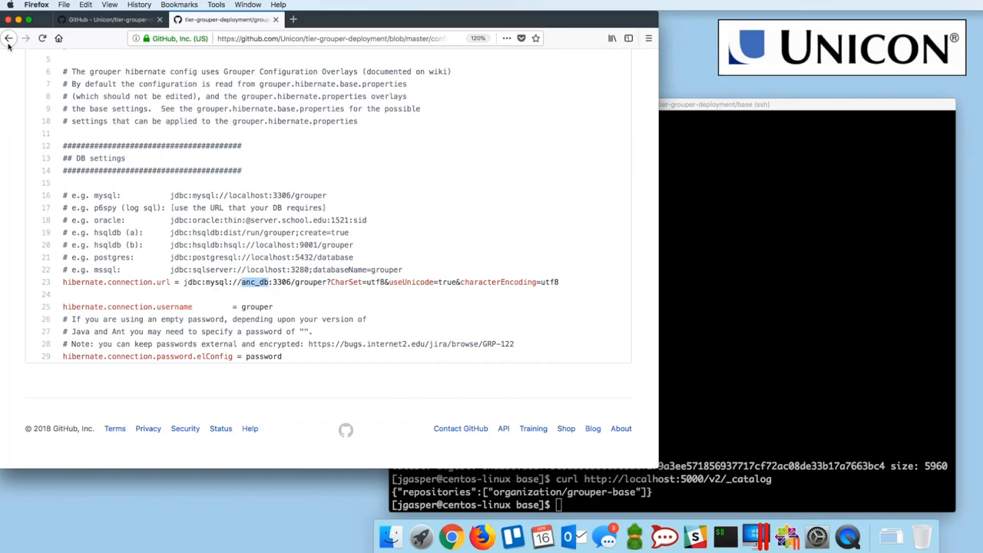
{"action": "left_click", "coordinate": [9, 38]}
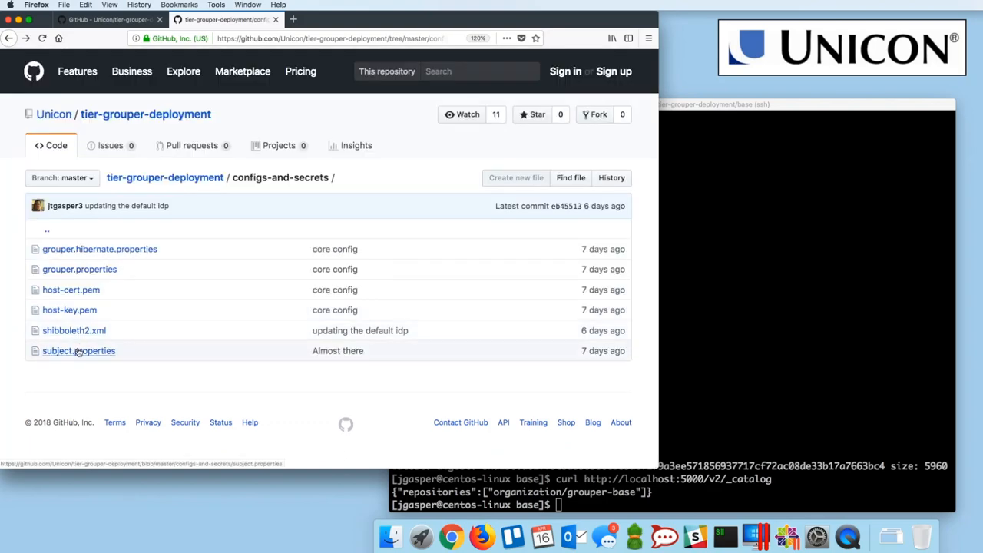
Review subject.properties, highlighting the anc_ldap host in its PROVIDER_URL.
{"action": "left_click", "coordinate": [78, 350]}
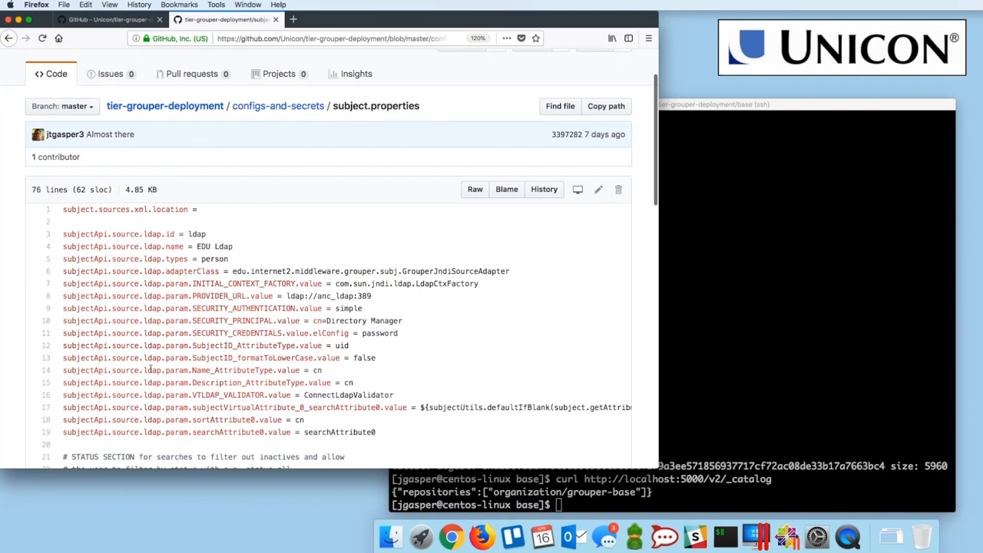
{"action": "scroll", "scroll_direction": "down", "scroll_amount": 3}
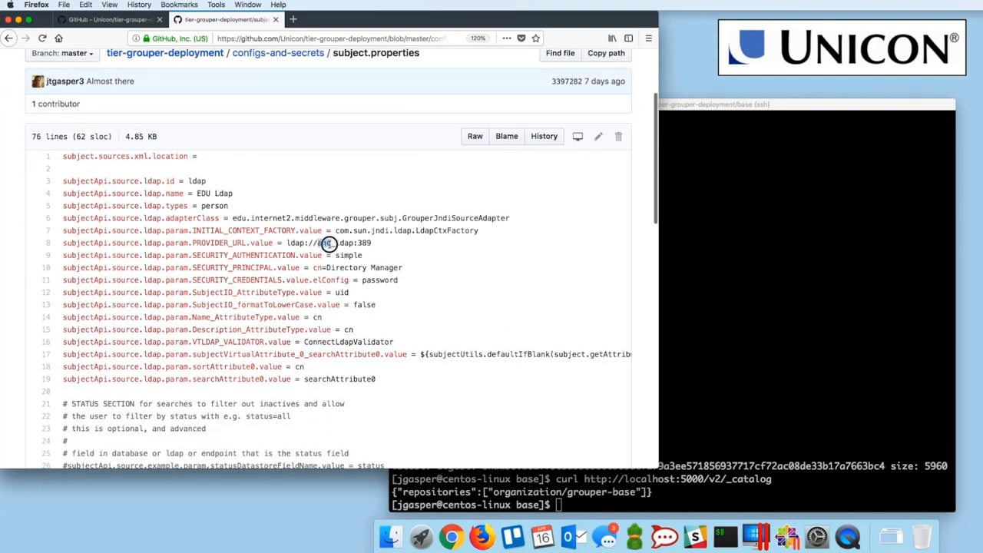
{"action": "double_click", "coordinate": [325, 243]}
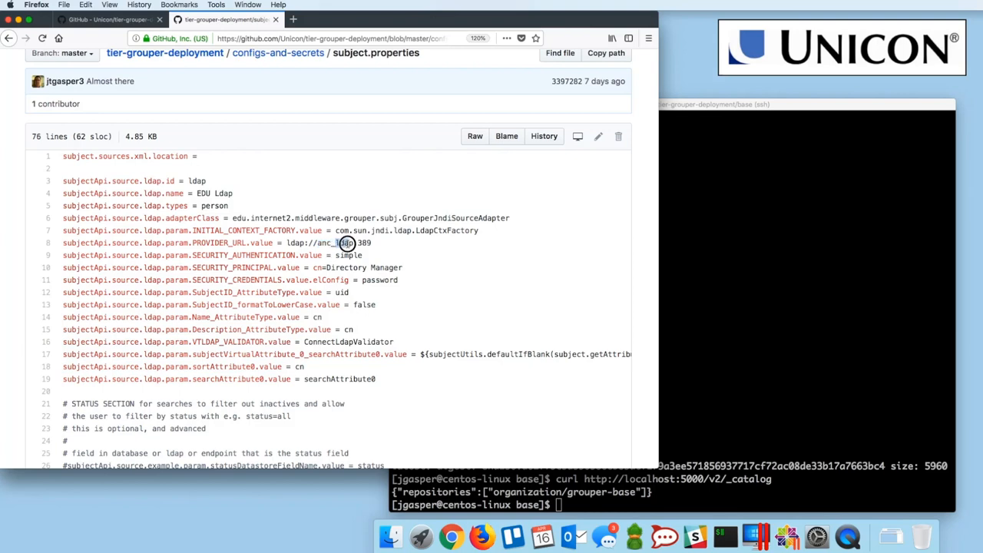
{"action": "double_click", "coordinate": [344, 243]}
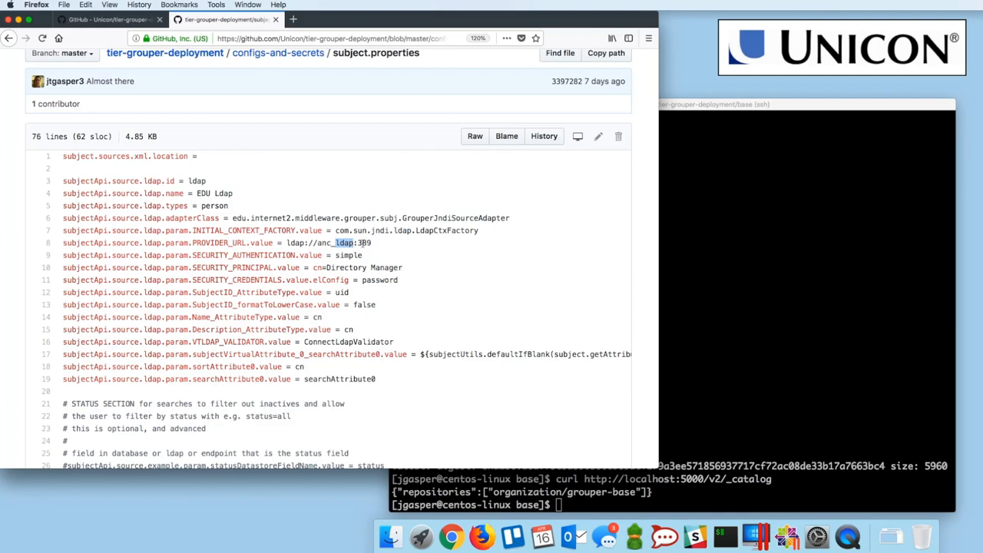
{"action": "mouse_move", "coordinate": [376, 280]}
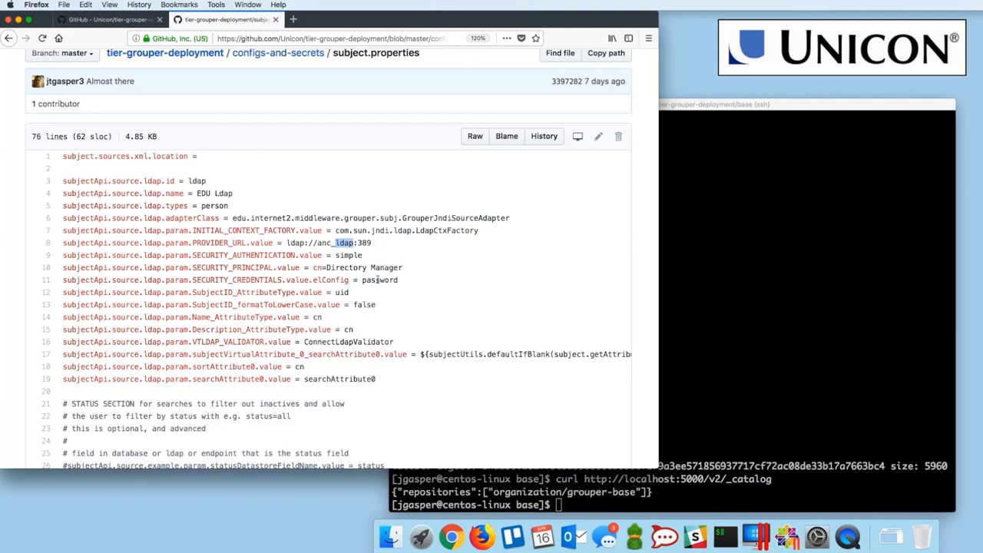
{"action": "scroll", "scroll_direction": "down", "scroll_amount": 3}
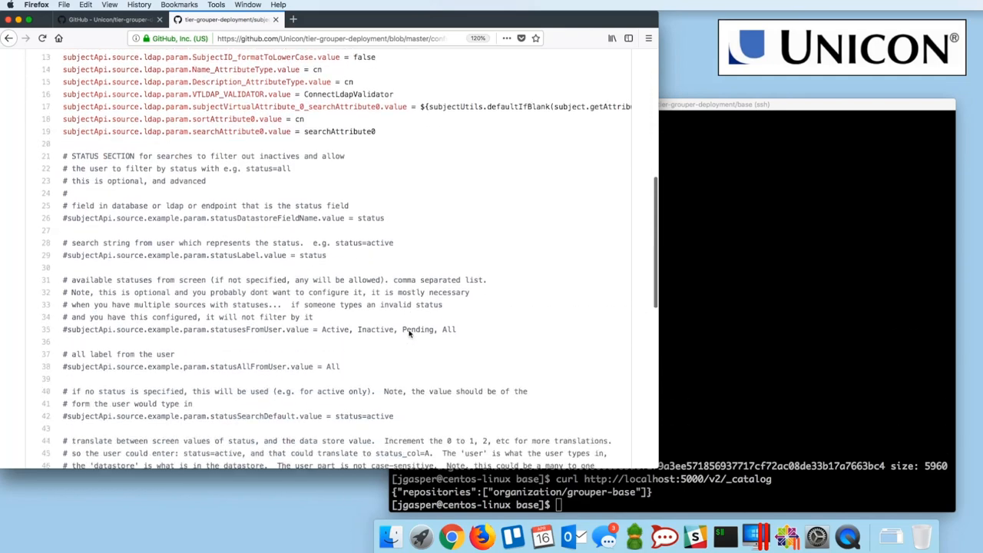
{"action": "scroll", "scroll_direction": "down", "scroll_amount": 3}
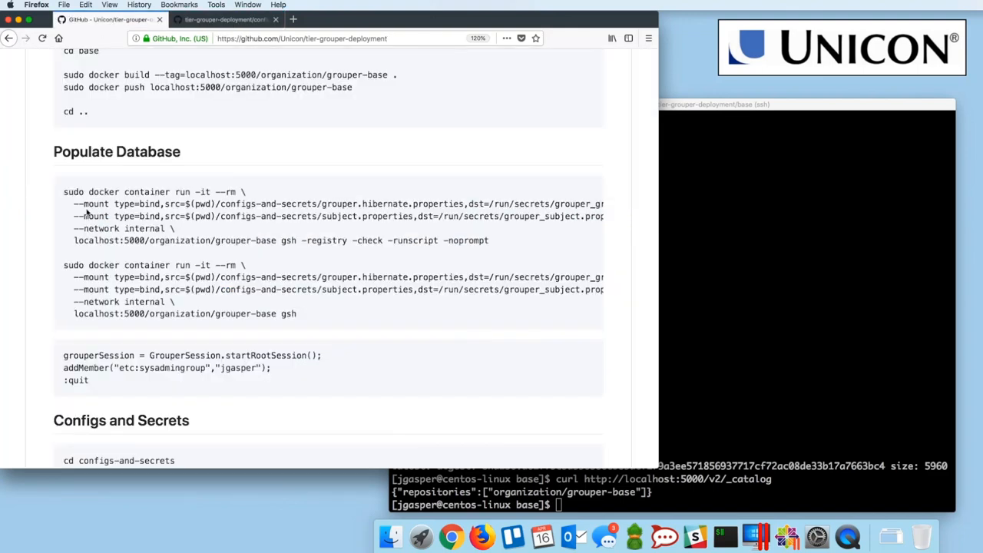
Select the whole first sudo docker container run Populate Database command.
{"action": "left_click_drag", "start_coordinate": [63, 191], "coordinate": [120, 216]}
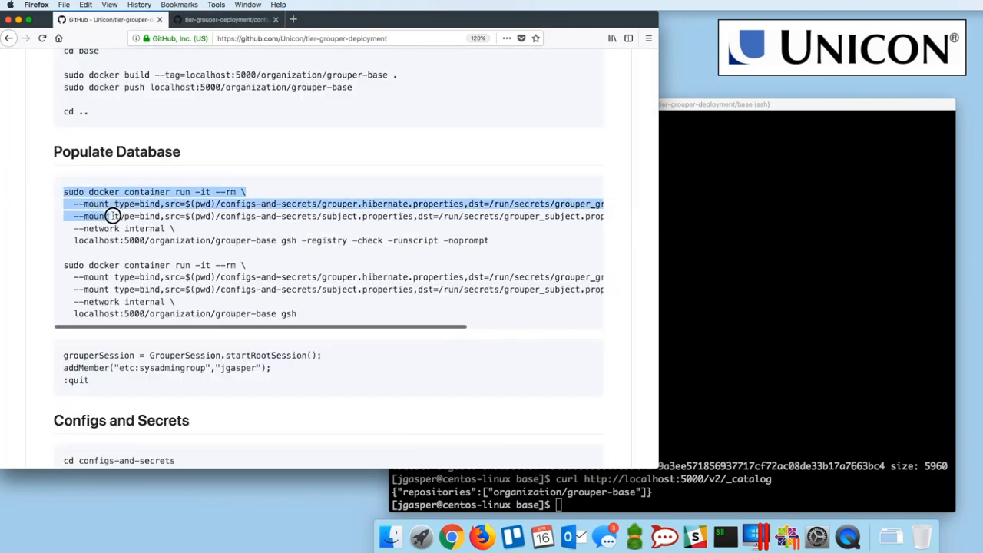
{"action": "left_click_drag", "start_coordinate": [114, 215], "coordinate": [491, 241]}
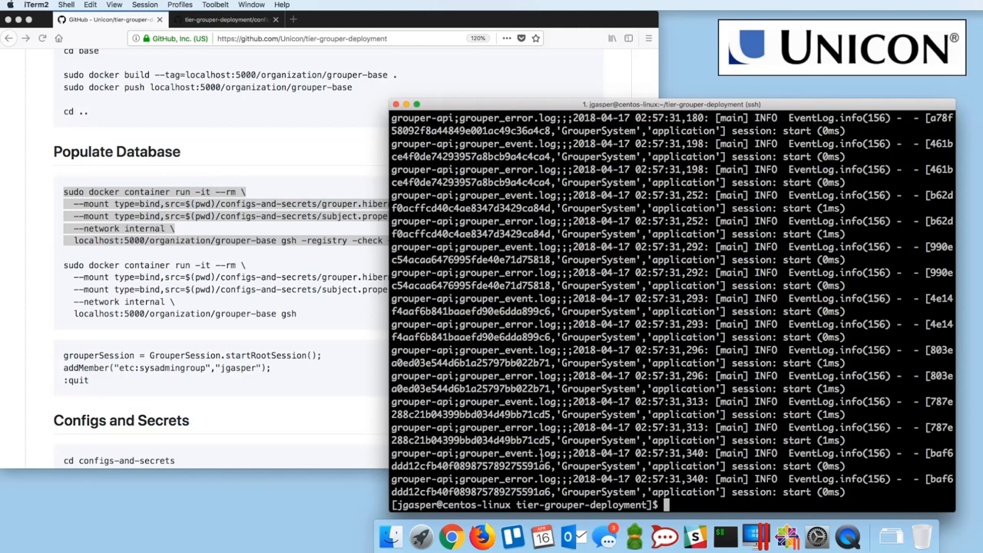
{"action": "mouse_move", "coordinate": [573, 475]}
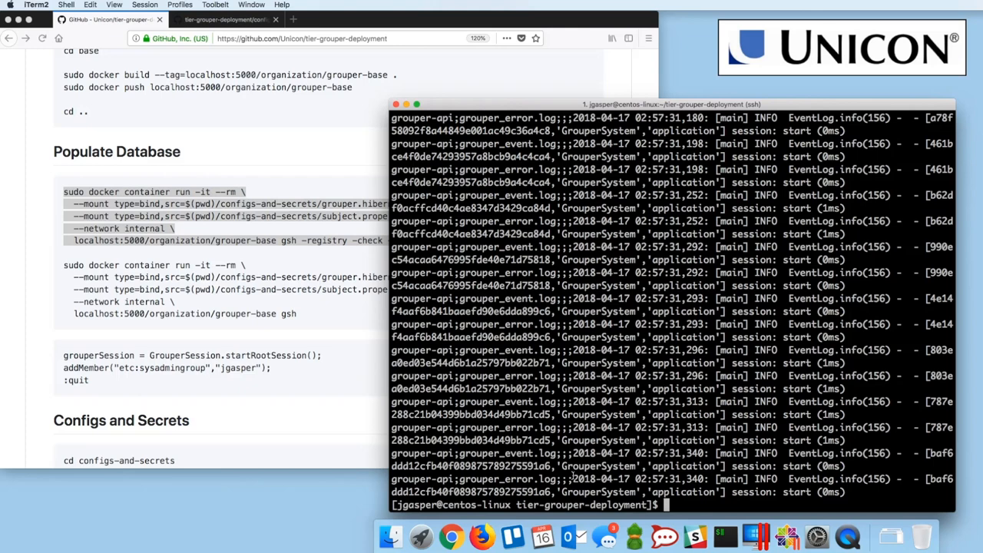
{"action": "mouse_move", "coordinate": [313, 303]}
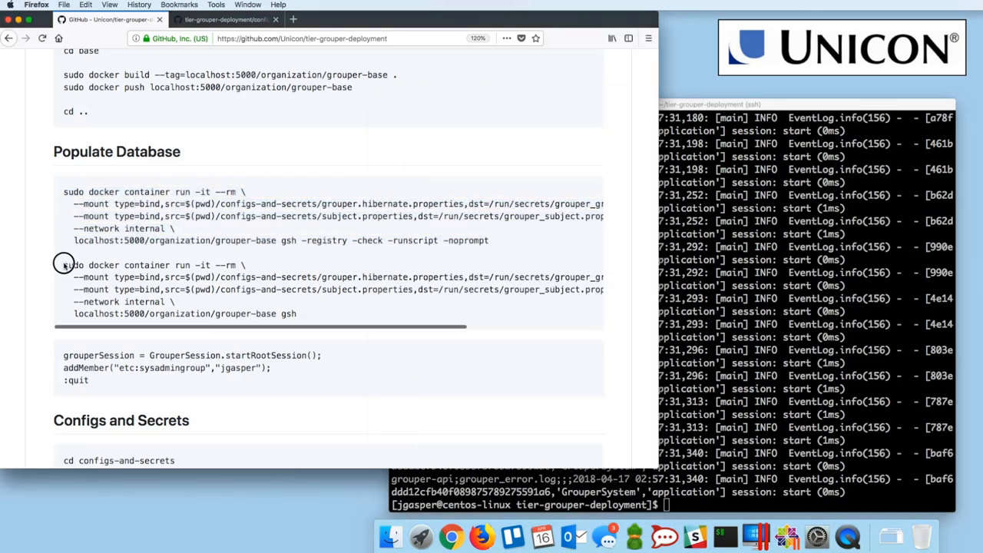
Select the gsh container command, then quit gsh with :quit after adding jgasper.
{"action": "left_click_drag", "start_coordinate": [64, 265], "coordinate": [297, 313]}
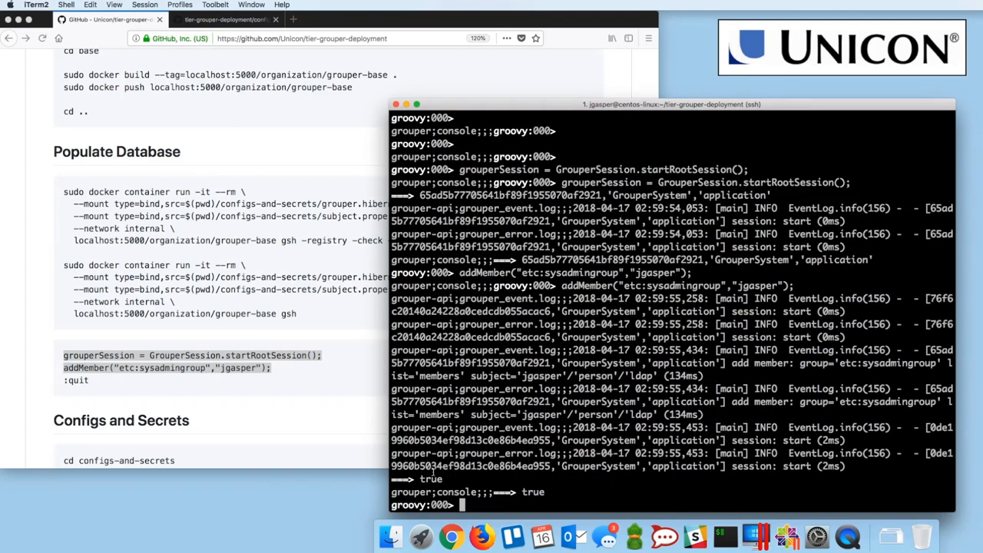
{"action": "type", "text": ":quit"}
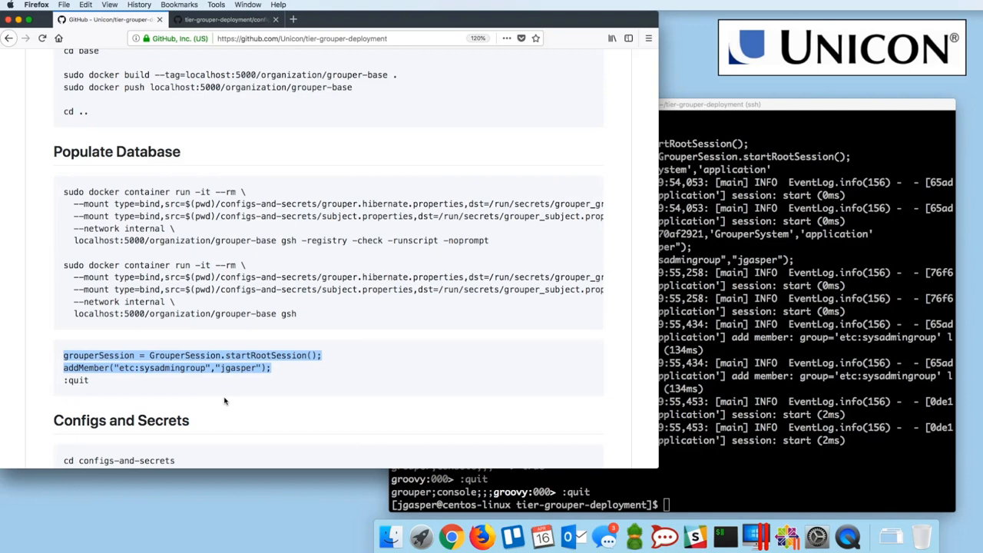
Scroll the README down toward the Configs and Secrets section.
{"action": "scroll", "scroll_direction": "down", "scroll_amount": 3}
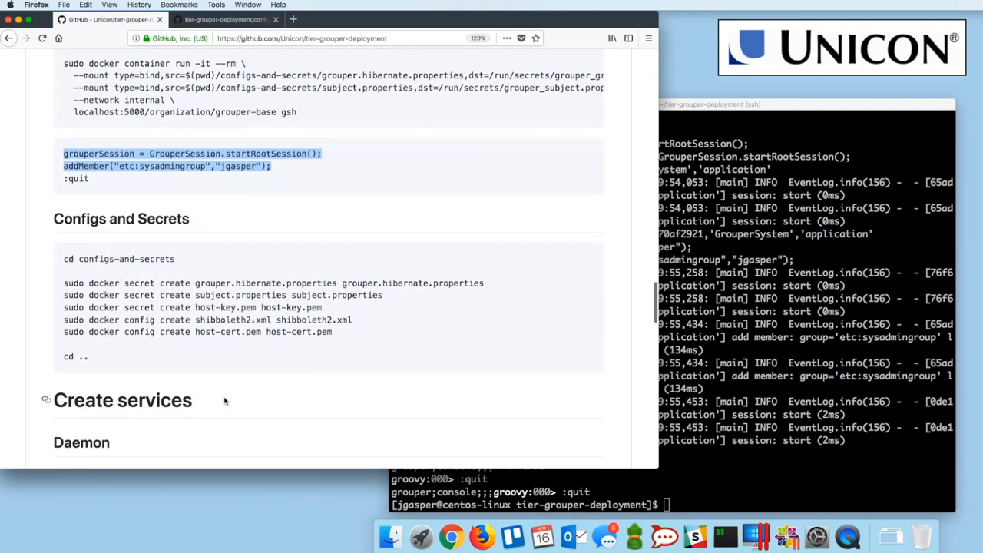
{"action": "scroll", "scroll_direction": "down", "scroll_amount": 3}
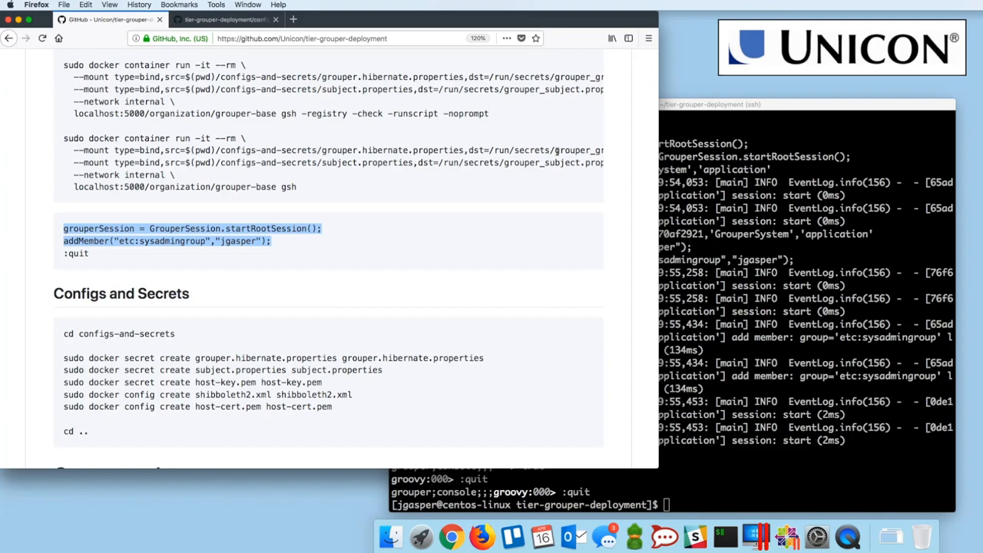
Review the secret and config create commands, highlighting the shibboleth2.xml argument.
{"action": "scroll", "scroll_direction": "down", "scroll_amount": 3}
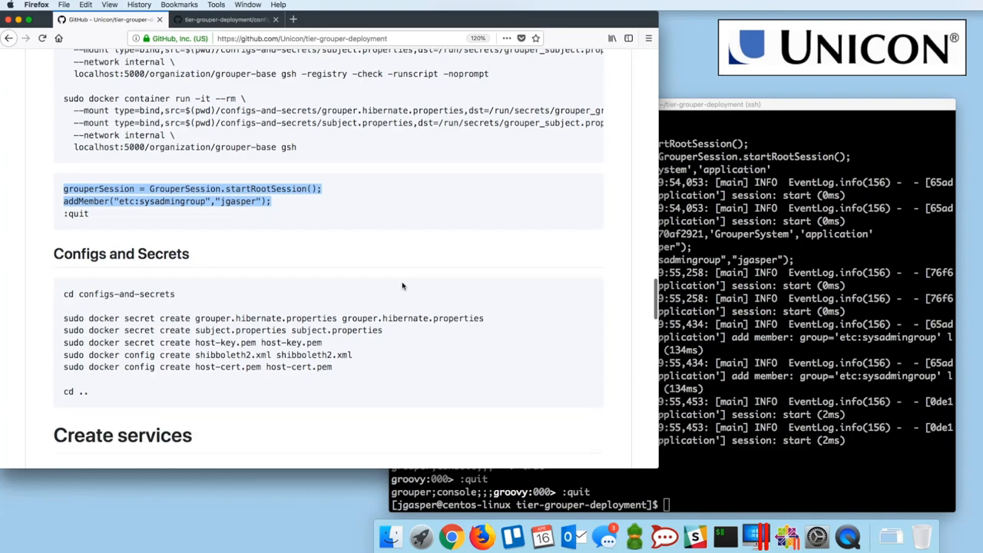
{"action": "mouse_move", "coordinate": [92, 287]}
{"action": "type", "text": "cd configs-and-secrets/"}
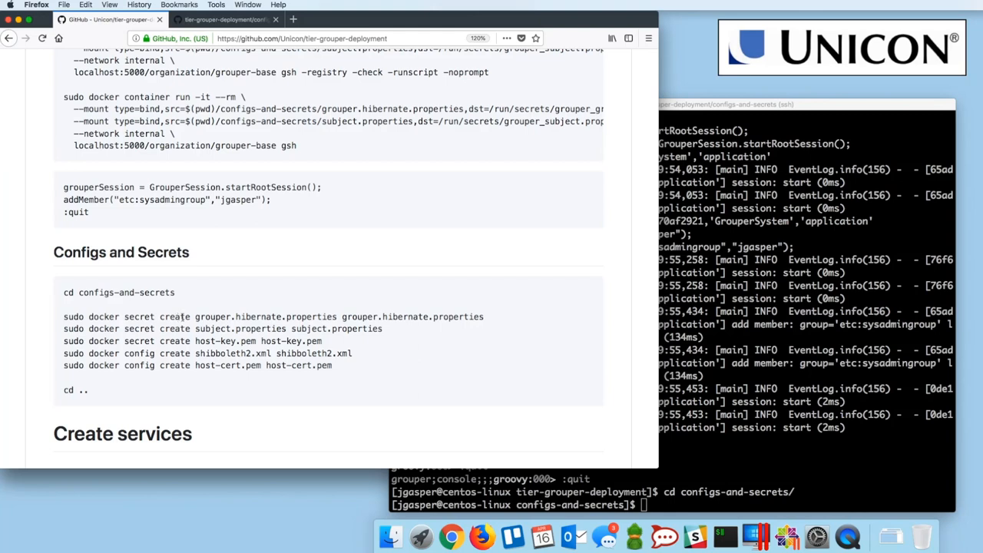
{"action": "mouse_move", "coordinate": [202, 317]}
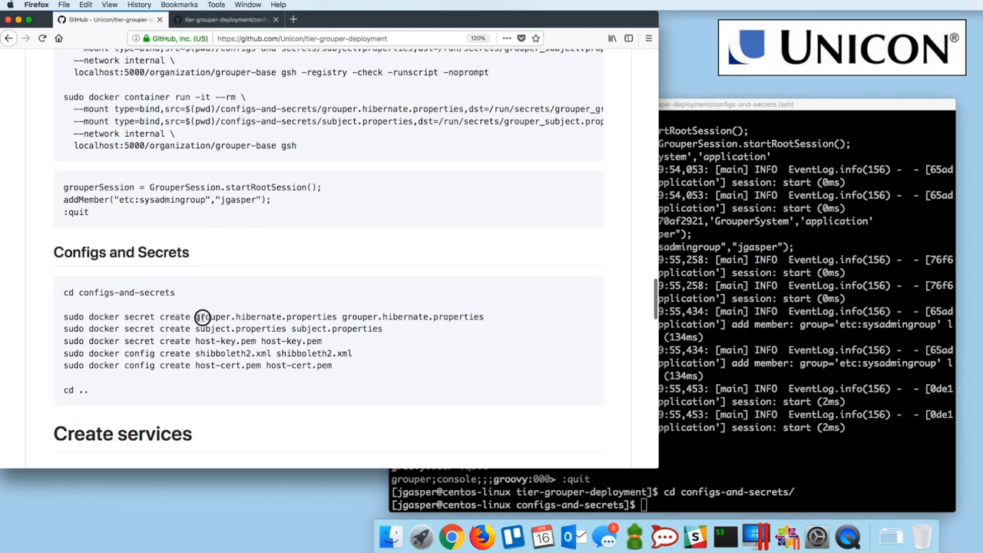
{"action": "left_click_drag", "start_coordinate": [197, 317], "coordinate": [336, 316]}
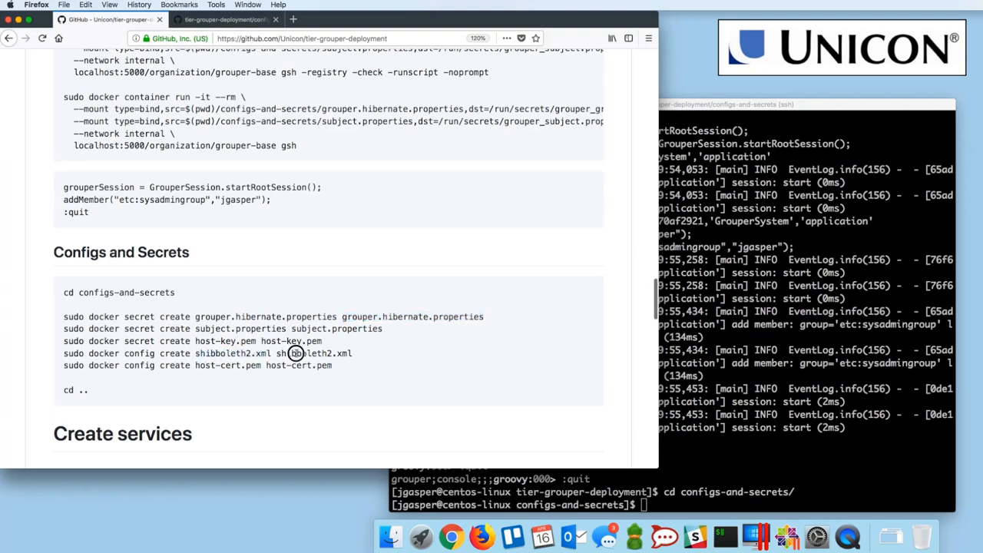
{"action": "double_click", "coordinate": [313, 353]}
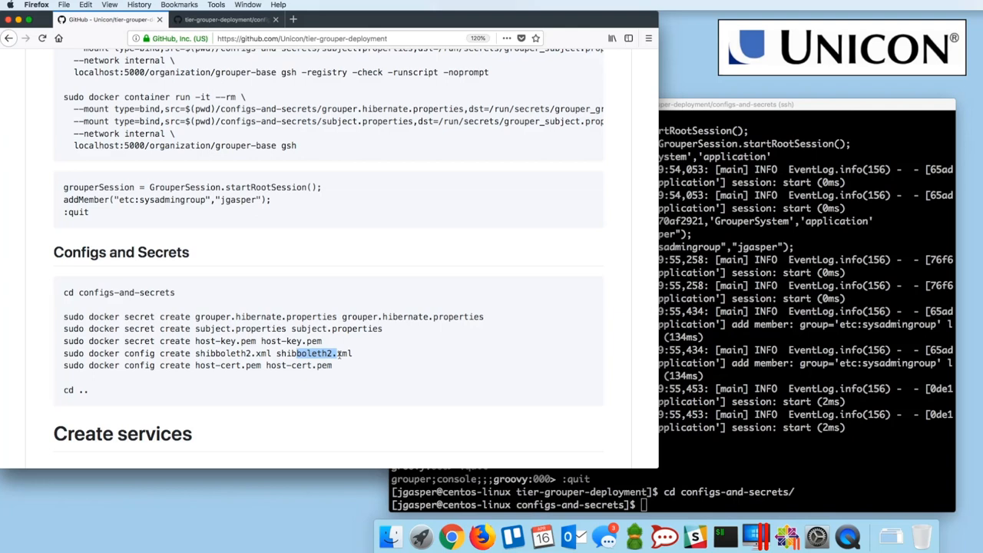
{"action": "mouse_move", "coordinate": [199, 317]}
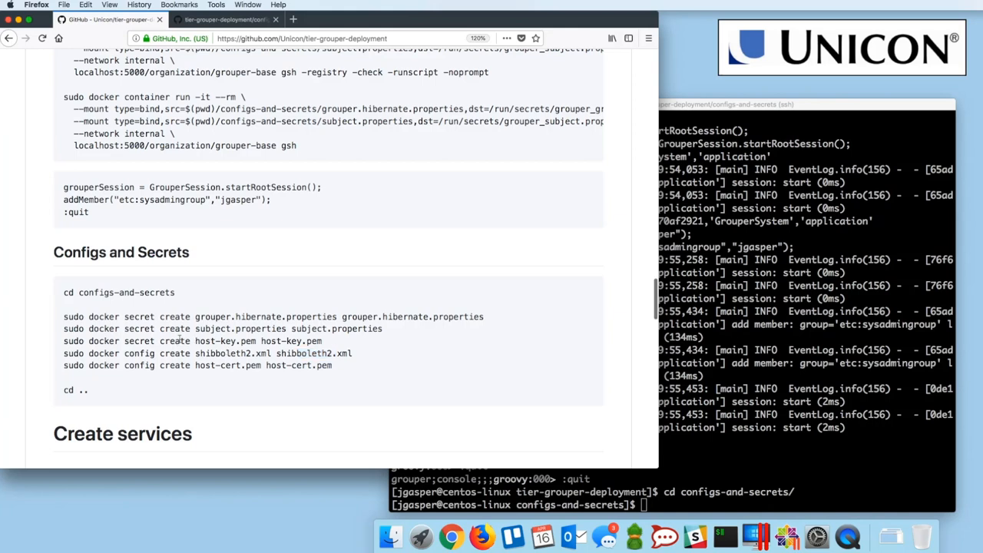
Run the five secret/config create commands, then sudo docker secret ls, and start docker config ls.
{"action": "left_click_drag", "start_coordinate": [64, 317], "coordinate": [333, 365]}
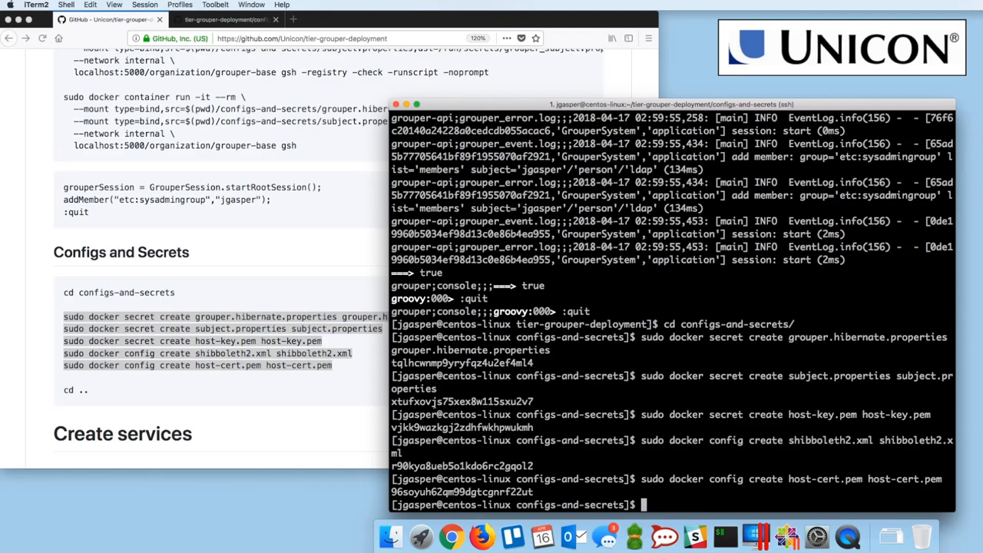
{"action": "type", "text": "sudo docker"}
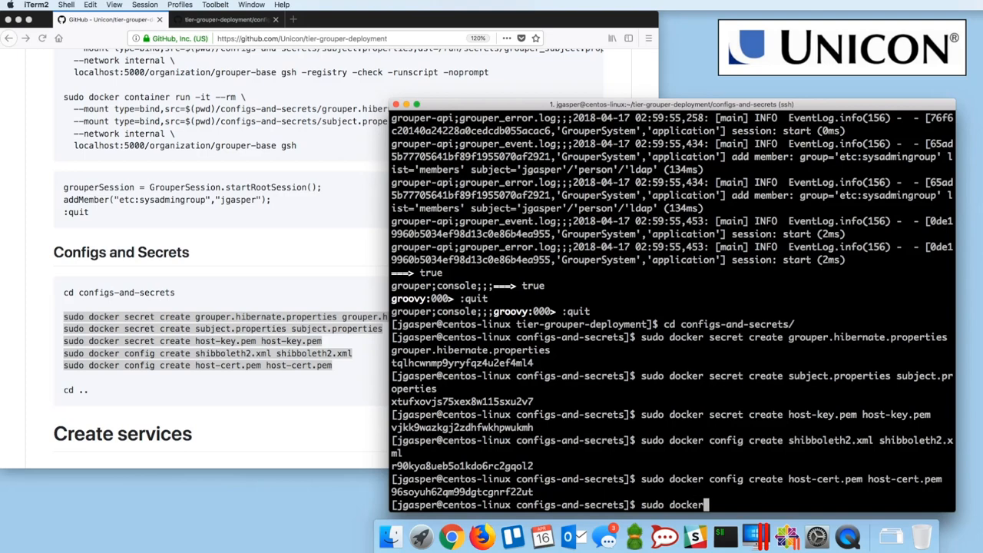
{"action": "type", "text": "secreat"}
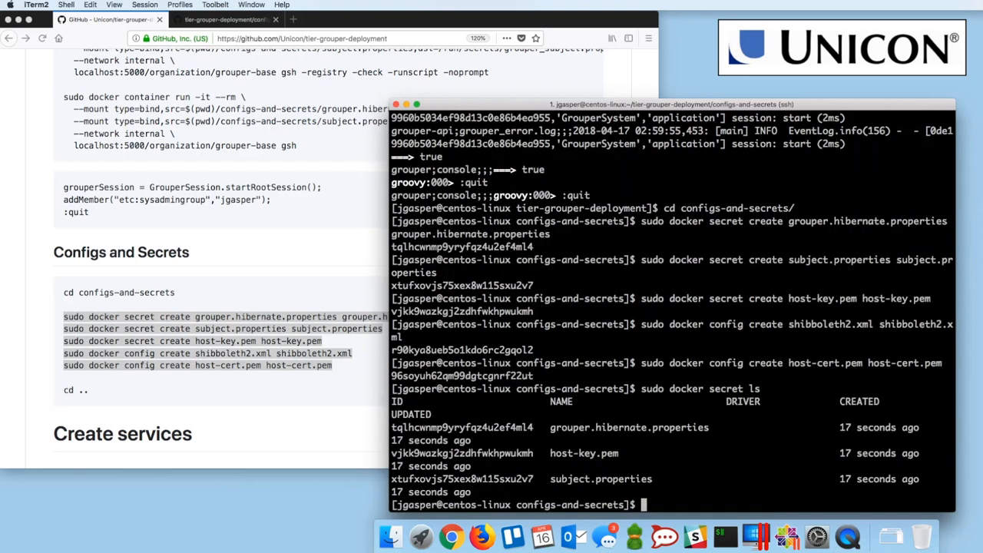
{"action": "type", "text": "sudo docker secret ls"}
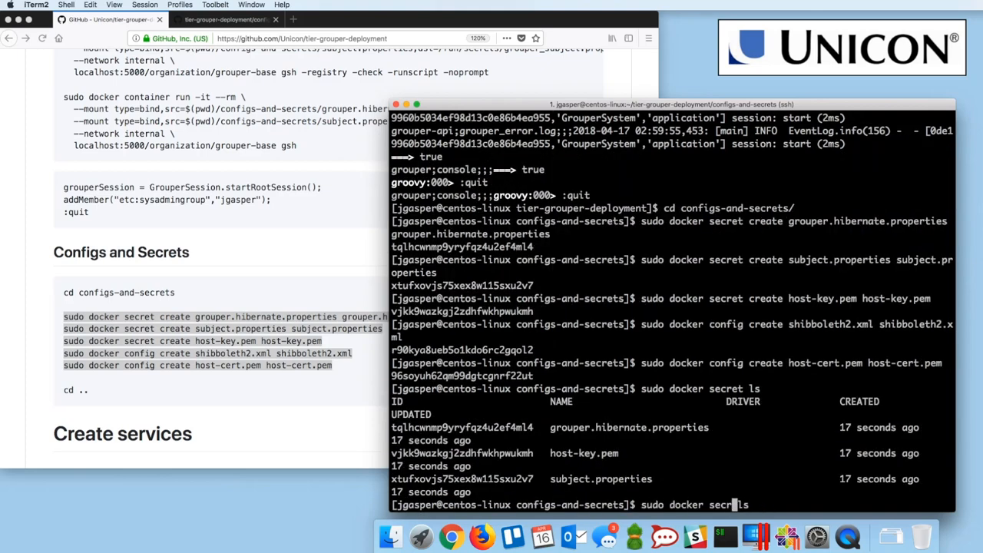
{"action": "type", "text": "config"}
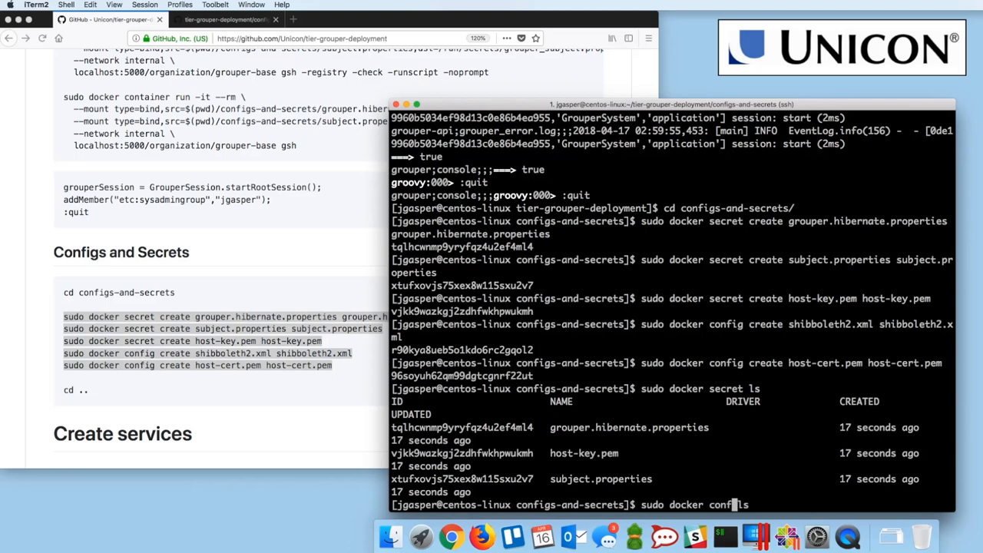